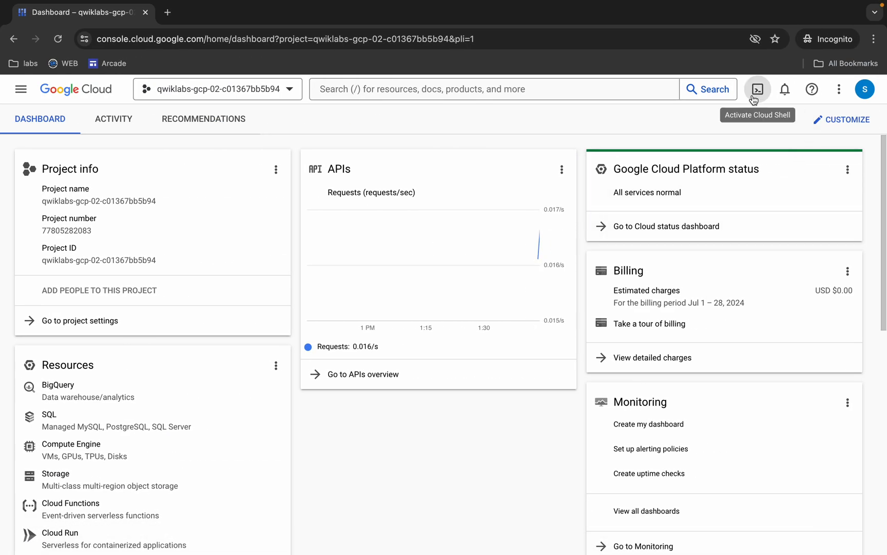
# Step: Return from the Cloud Console dashboard to the Introduction to APIs lab page
pyautogui.click(757, 89)
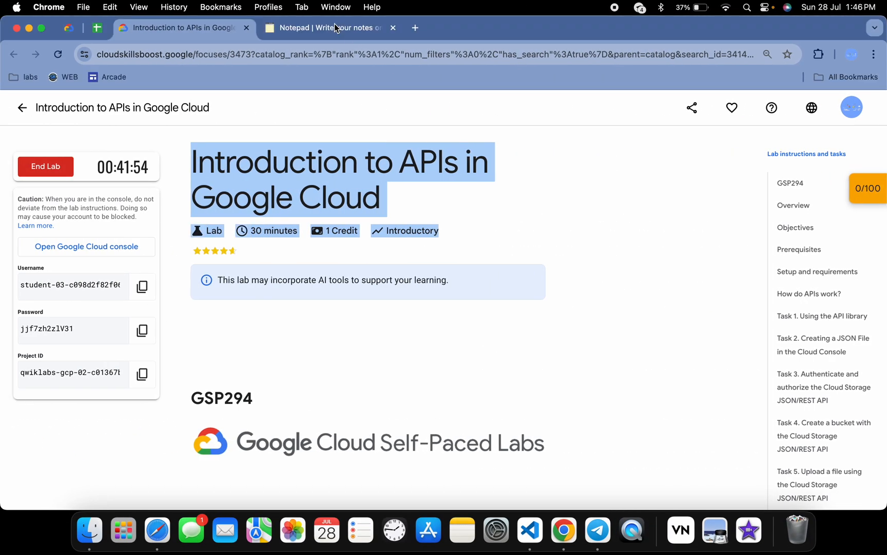
# Step: Select all three lab script commands in the Notepad note and return to the lab
pyautogui.click(329, 27)
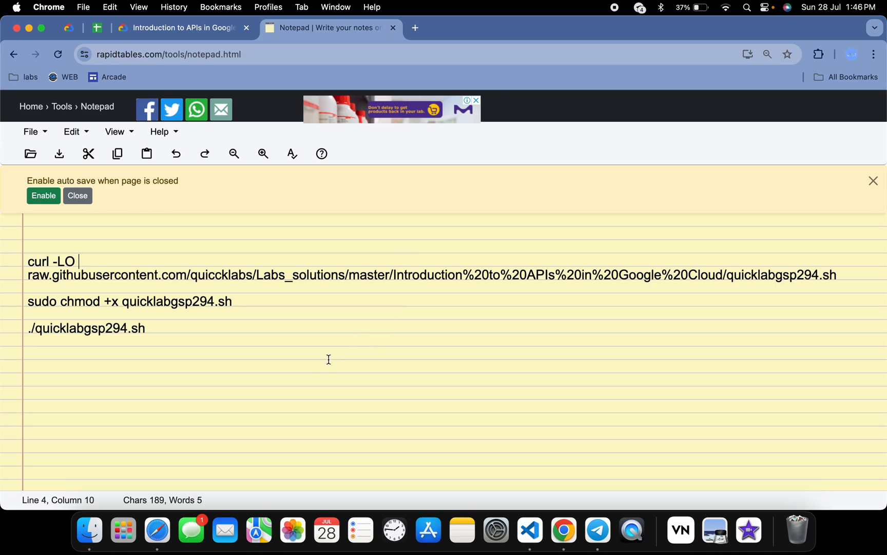
pyautogui.press('cmd+a')
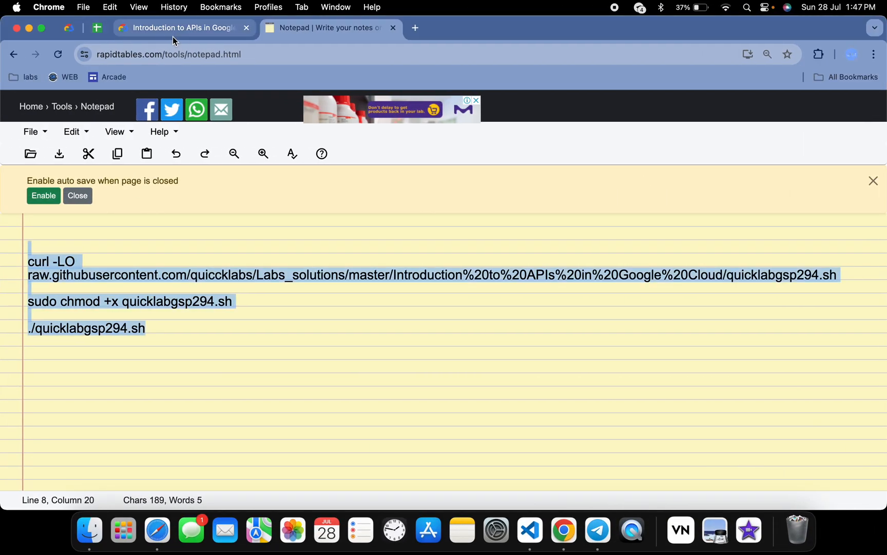
pyautogui.click(180, 28)
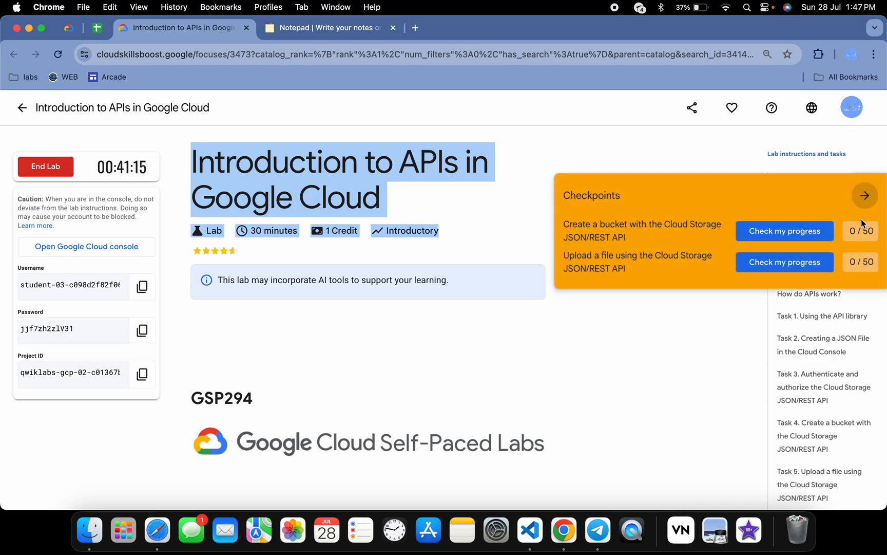
# Step: Check the file upload and bucket creation checkpoints until both score 50/50, totalling 100/100
pyautogui.click(785, 262)
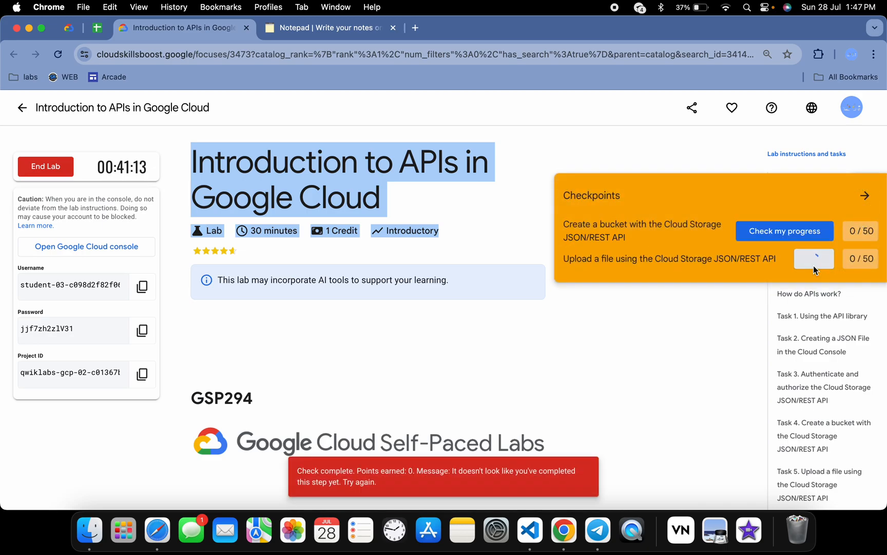
pyautogui.click(814, 258)
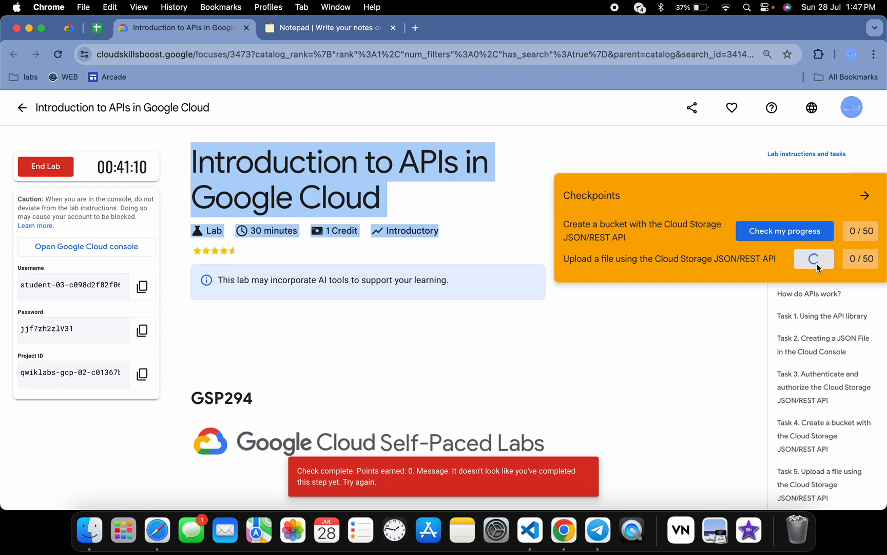
pyautogui.click(814, 258)
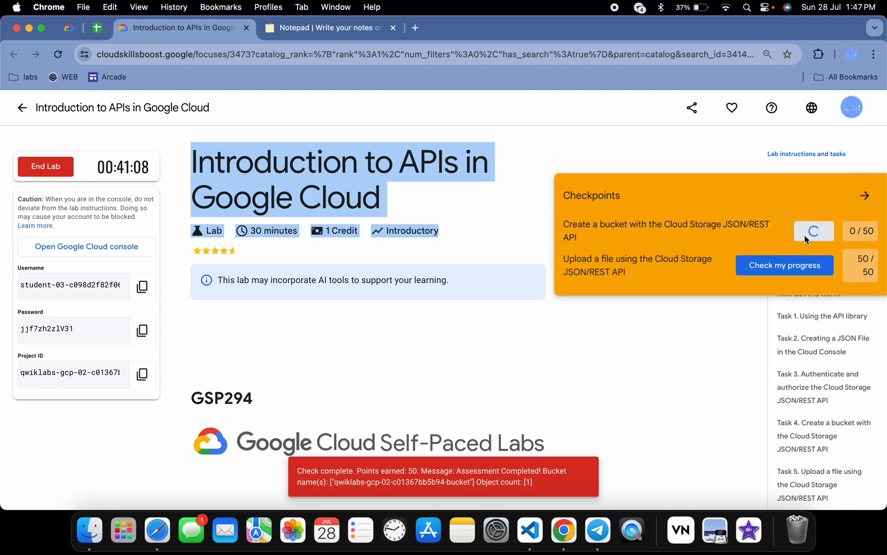
pyautogui.click(814, 231)
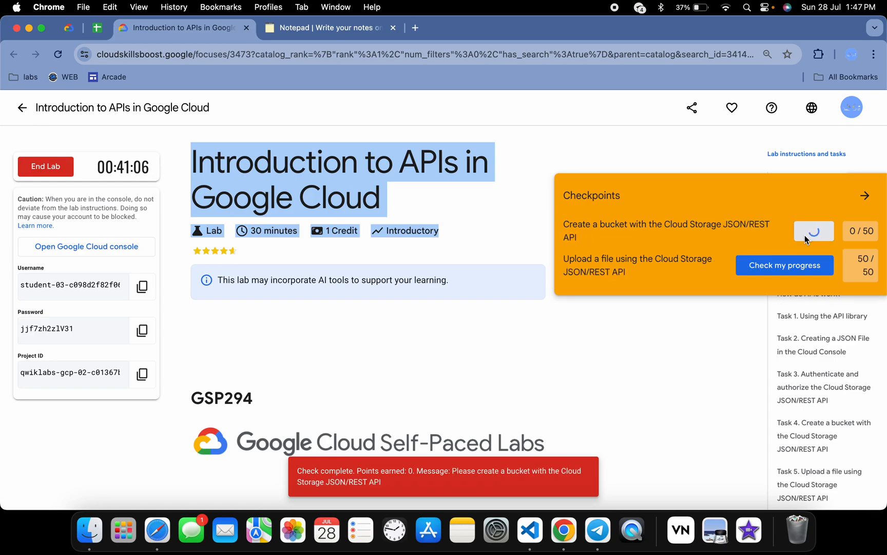
pyautogui.click(814, 230)
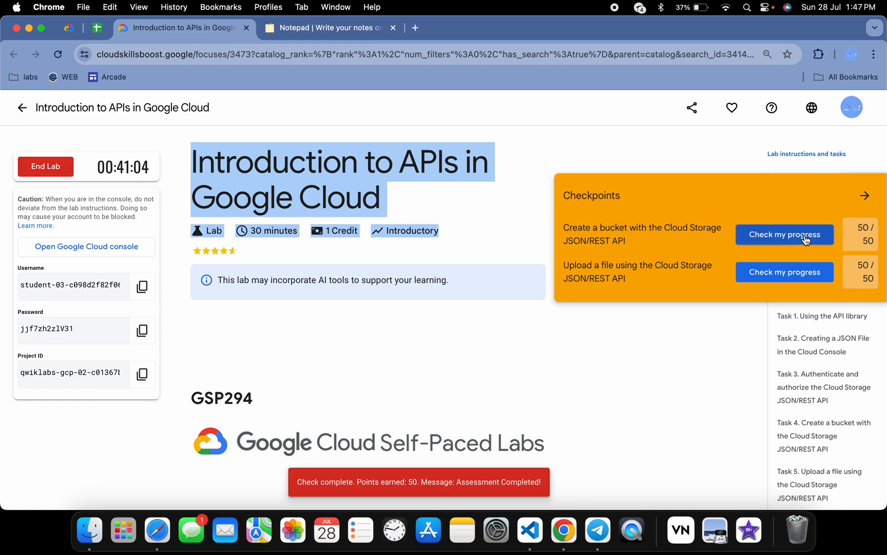
pyautogui.moveTo(864, 199)
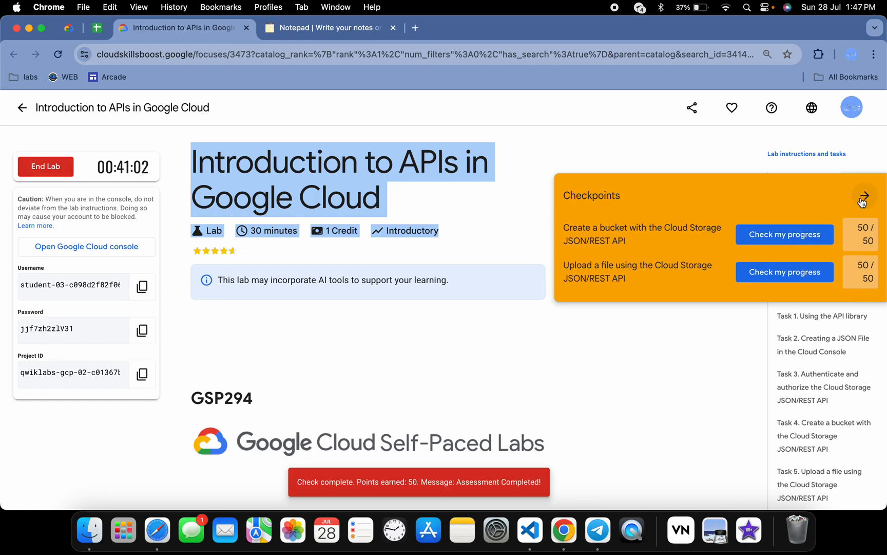
pyautogui.click(863, 196)
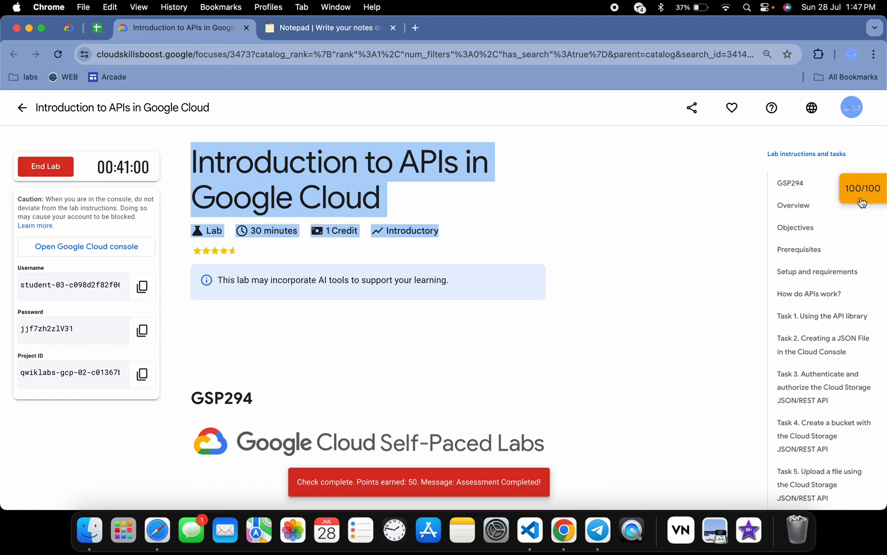